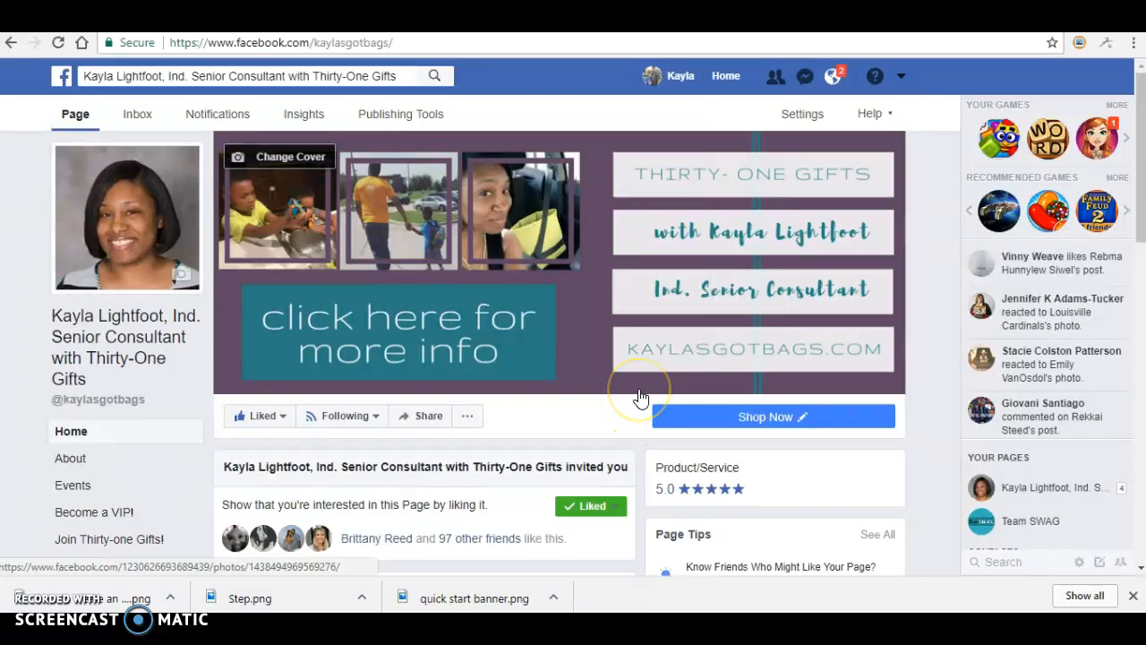
mouse_move(641, 395)
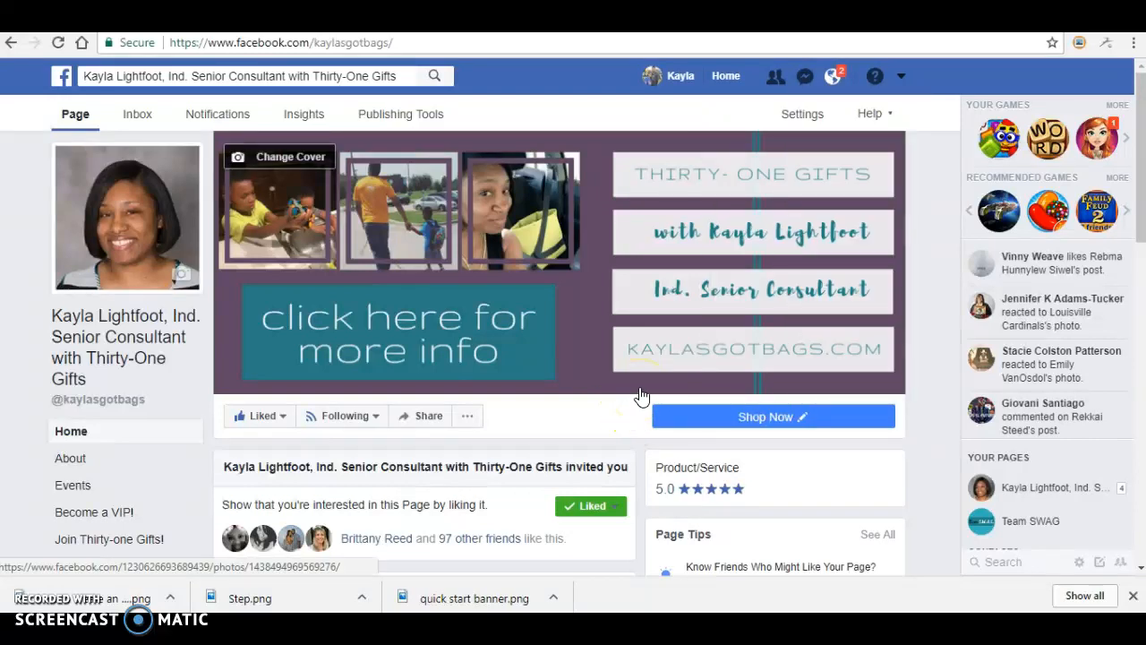
mouse_move(627, 326)
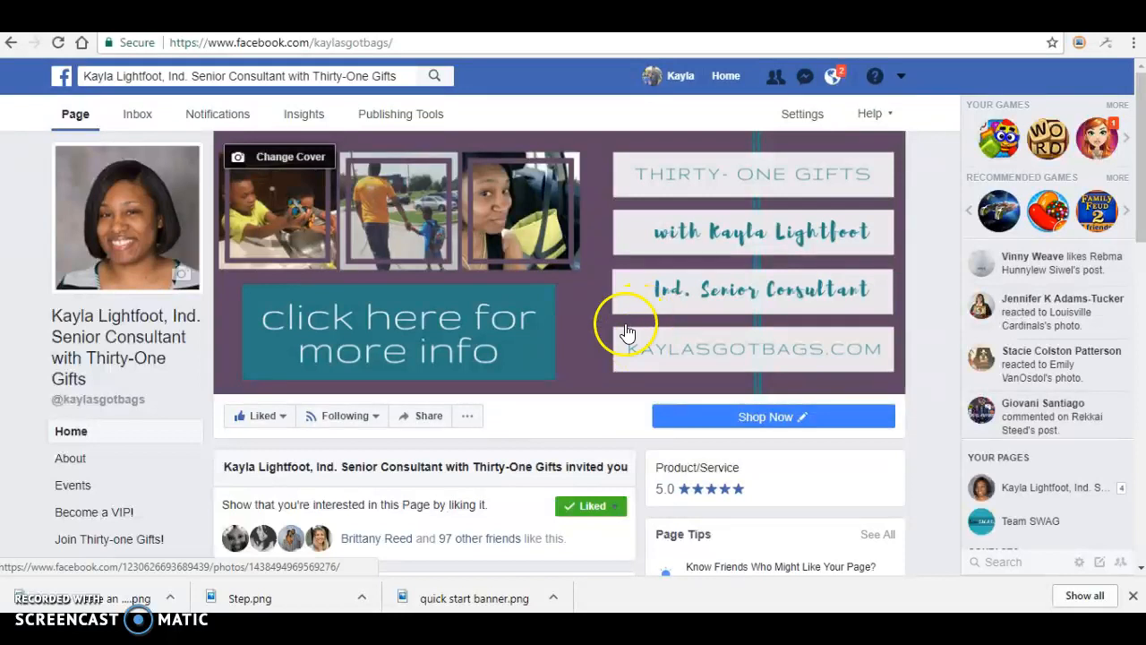
mouse_move(613, 270)
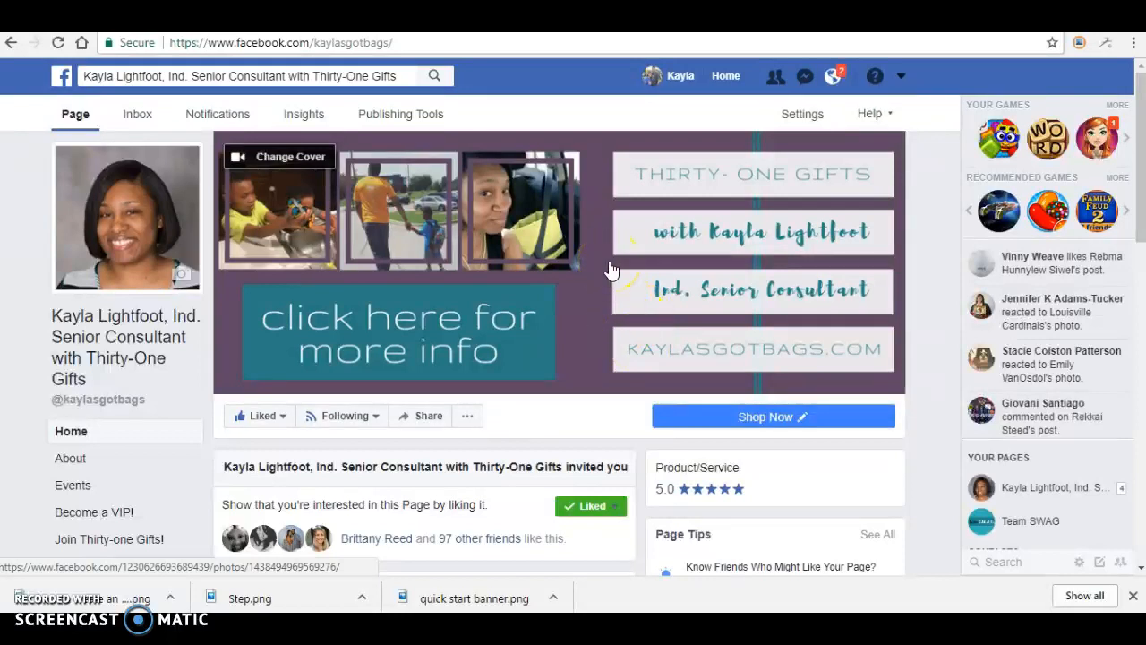
mouse_move(752, 115)
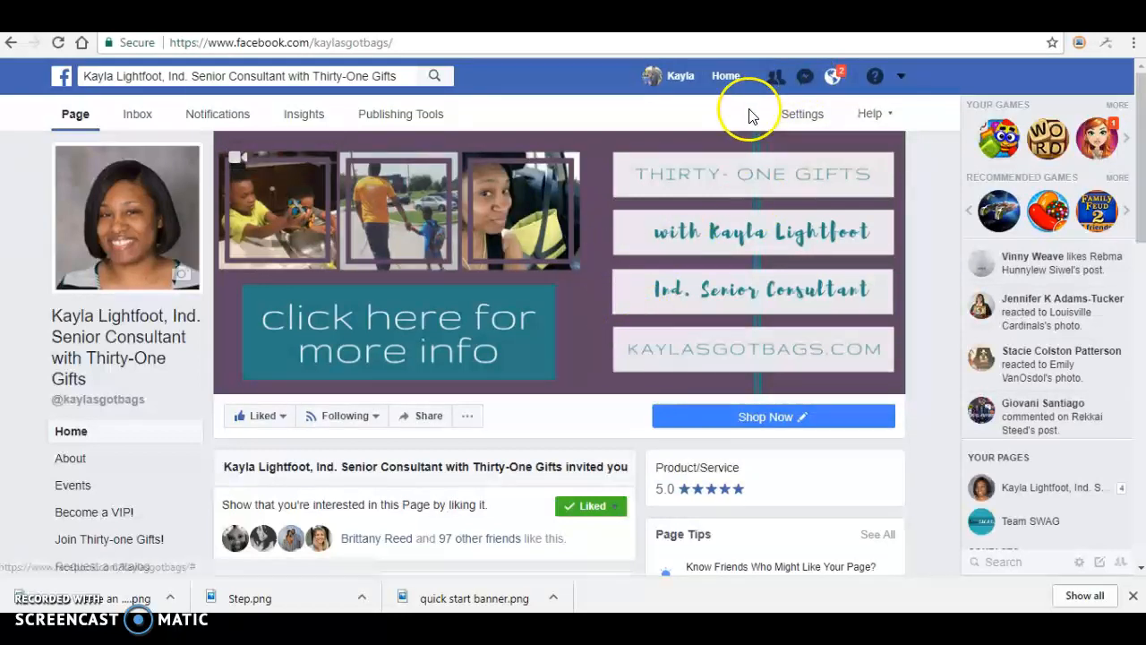
mouse_move(727, 80)
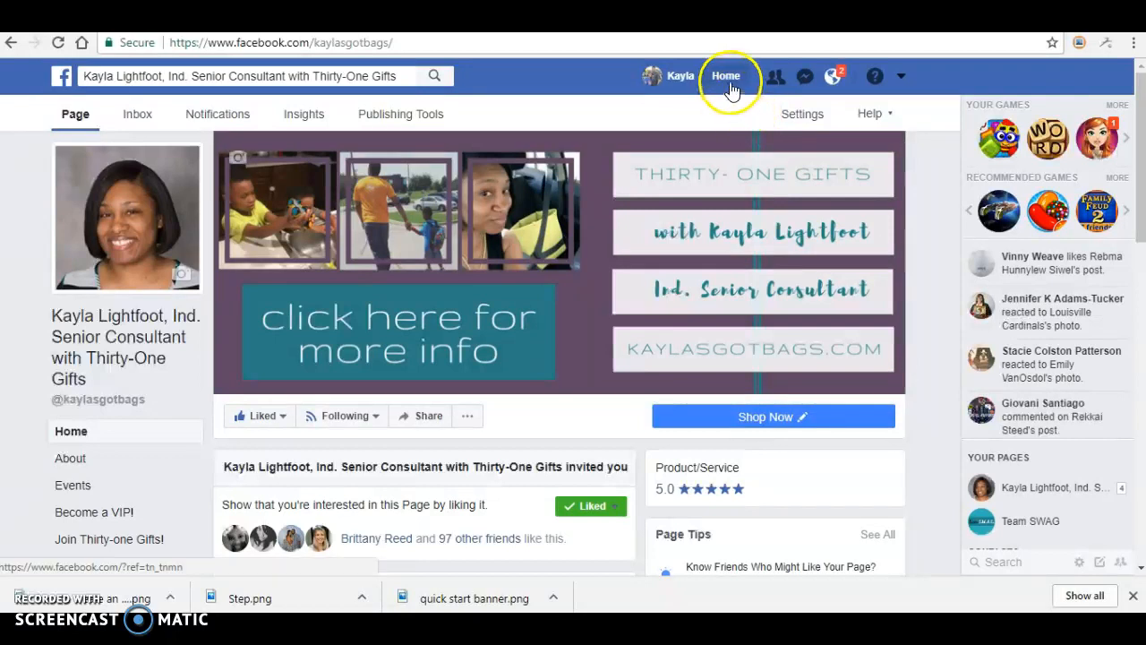
From the news feed, reach the Events page and start creating a new event.
left_click(727, 75)
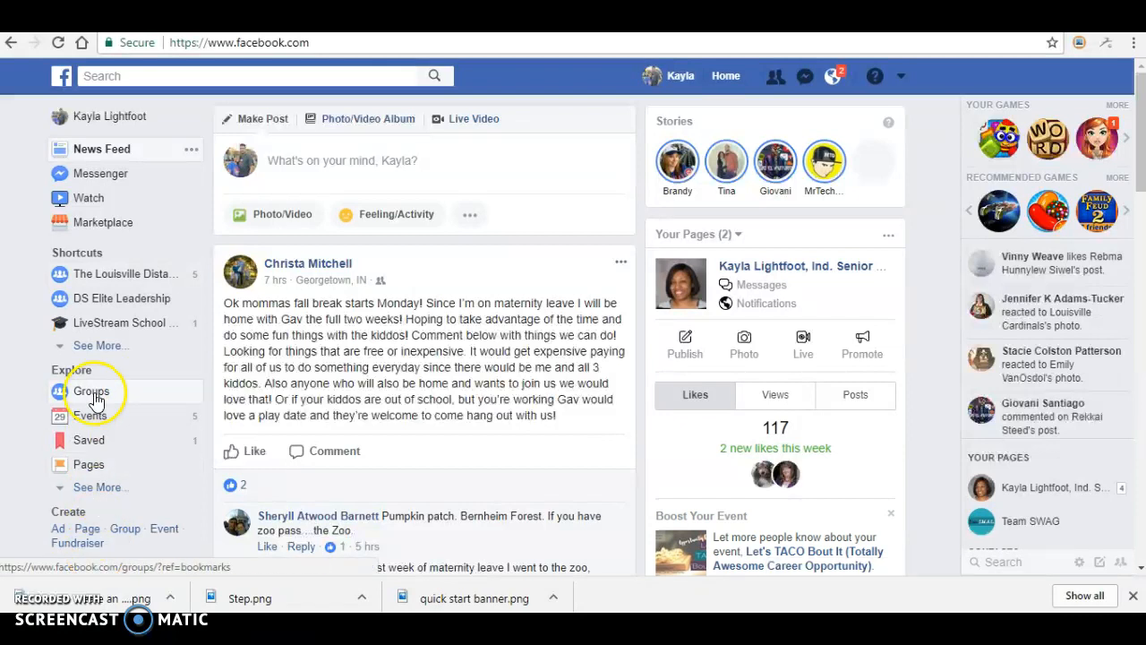
left_click(91, 415)
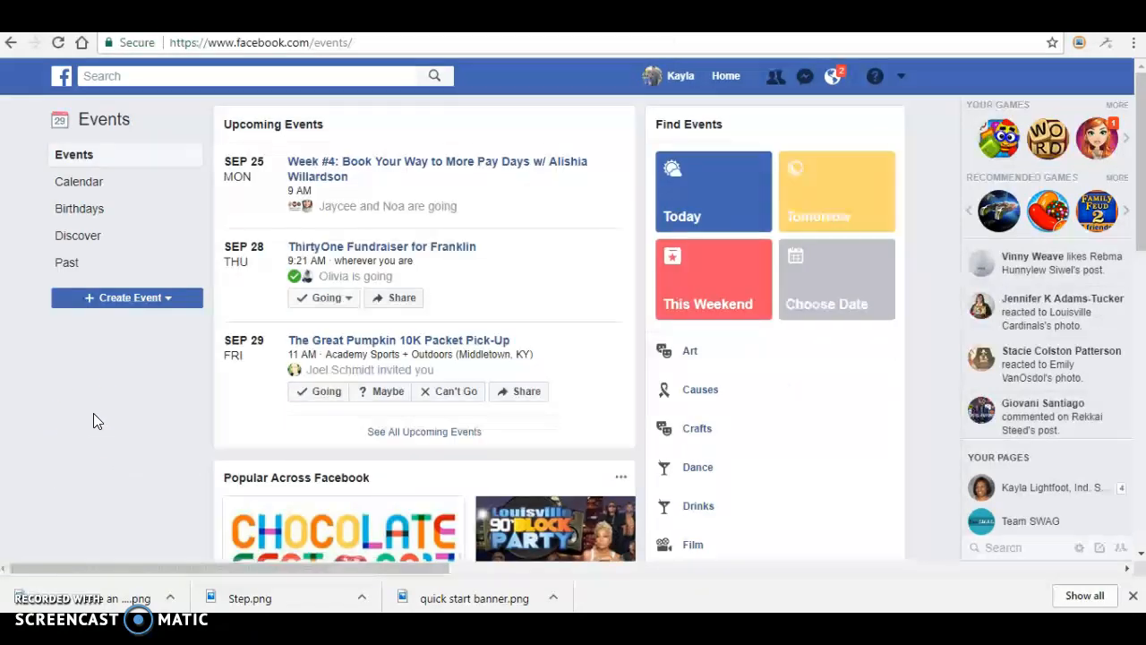
mouse_move(147, 244)
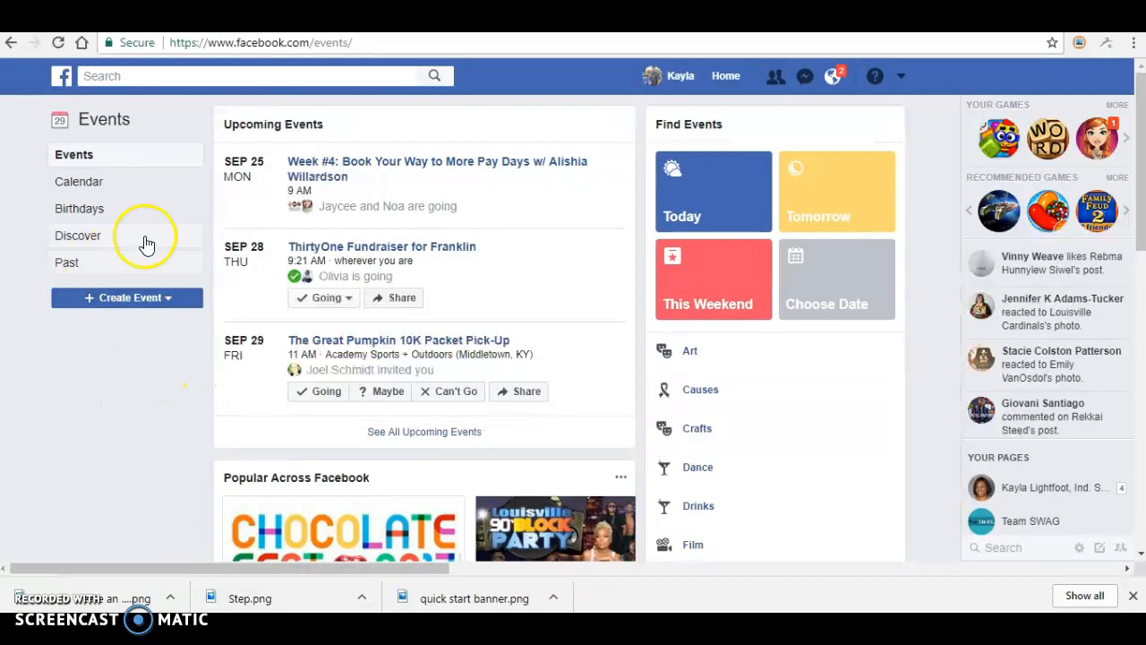
left_click(125, 297)
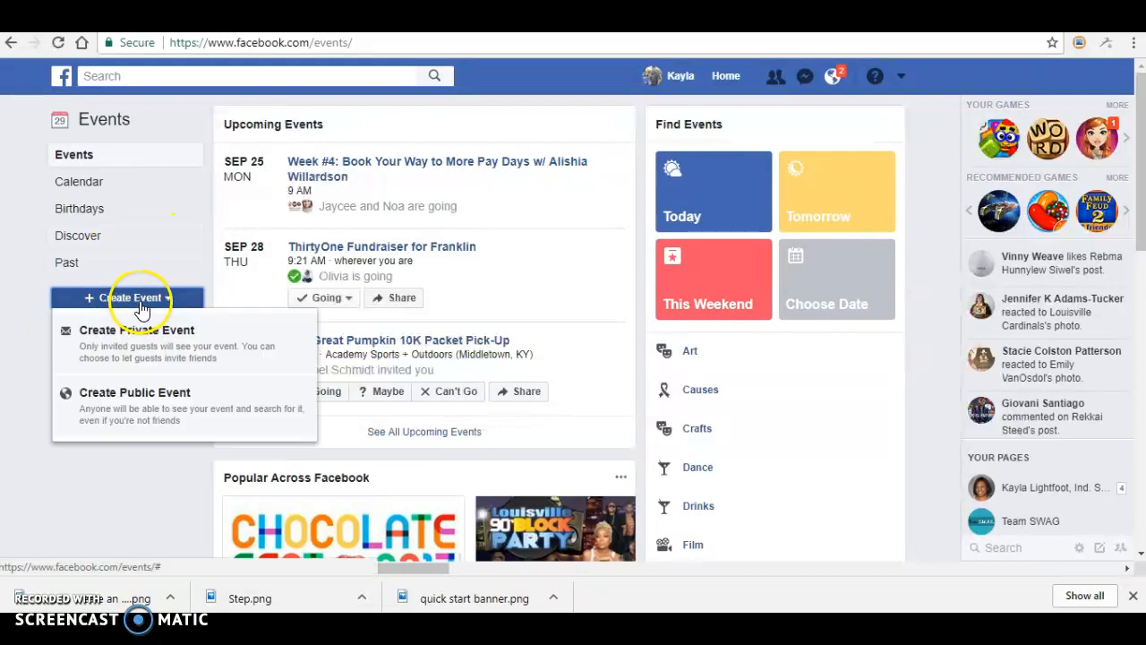
mouse_move(136, 344)
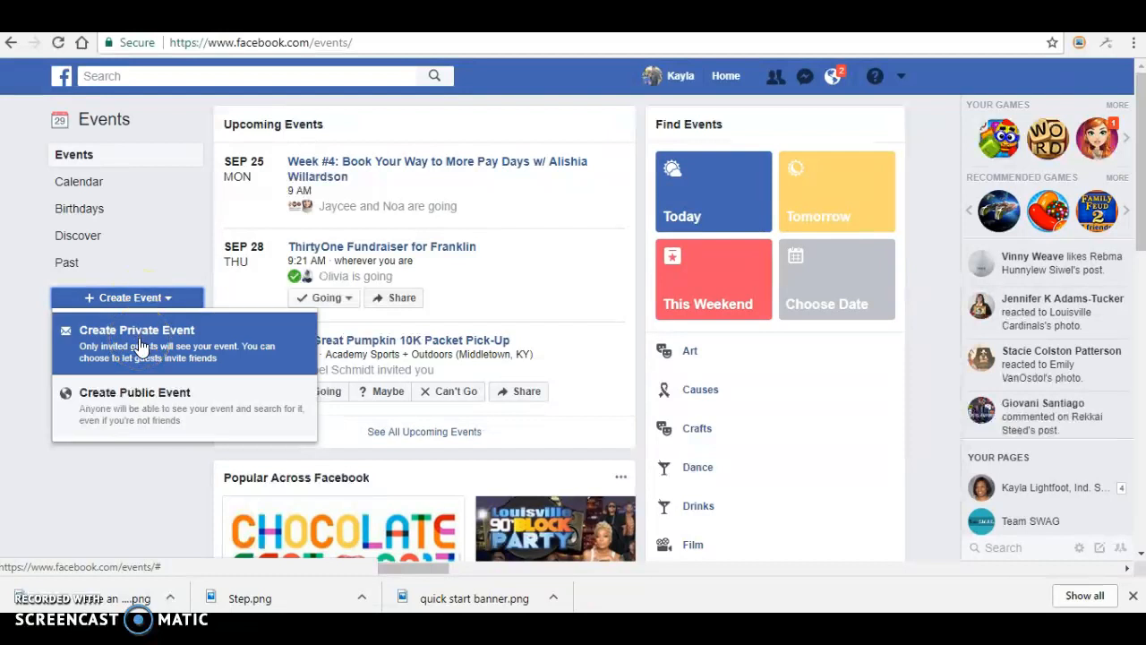
Choose Create Private Event and browse further recommended cover themes.
left_click(136, 329)
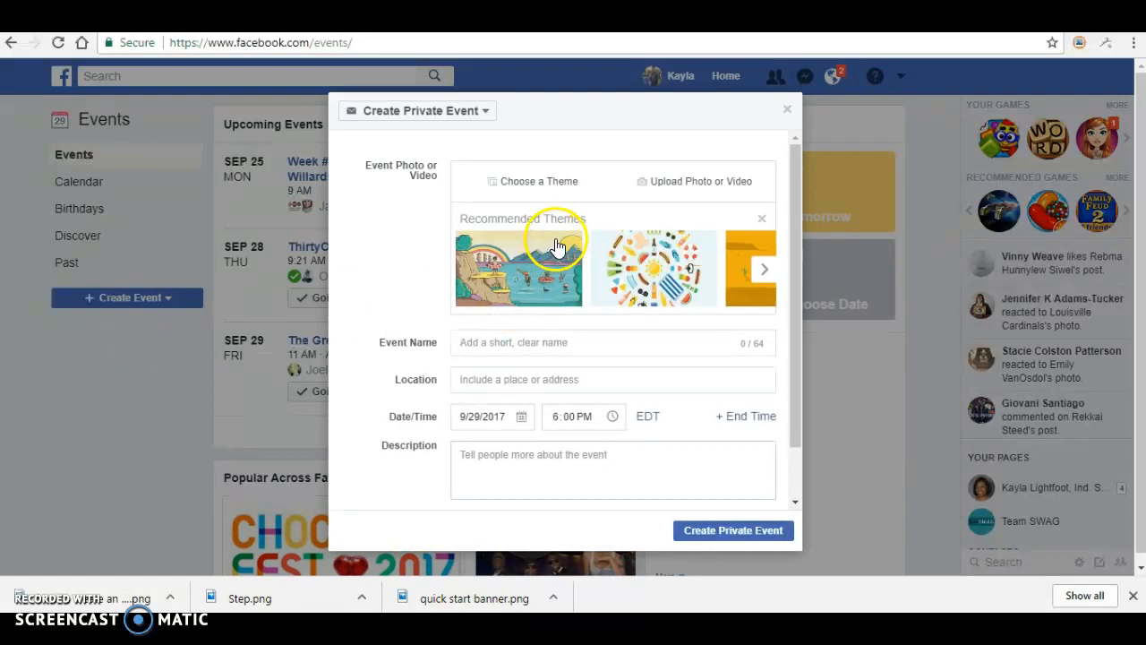
mouse_move(699, 188)
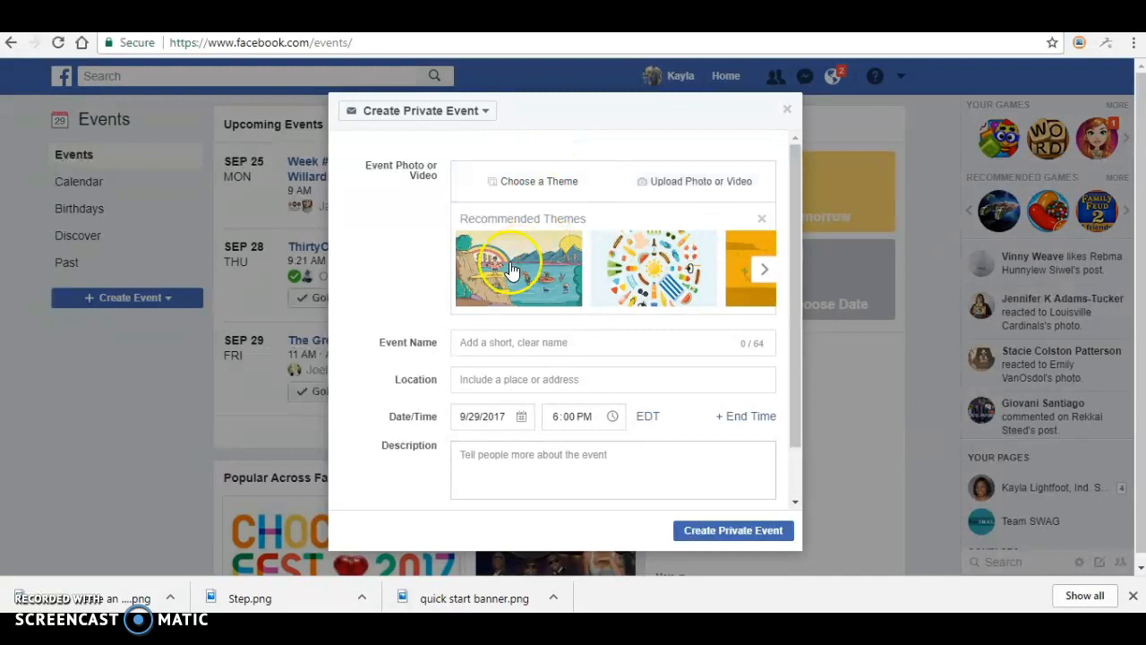
mouse_move(763, 269)
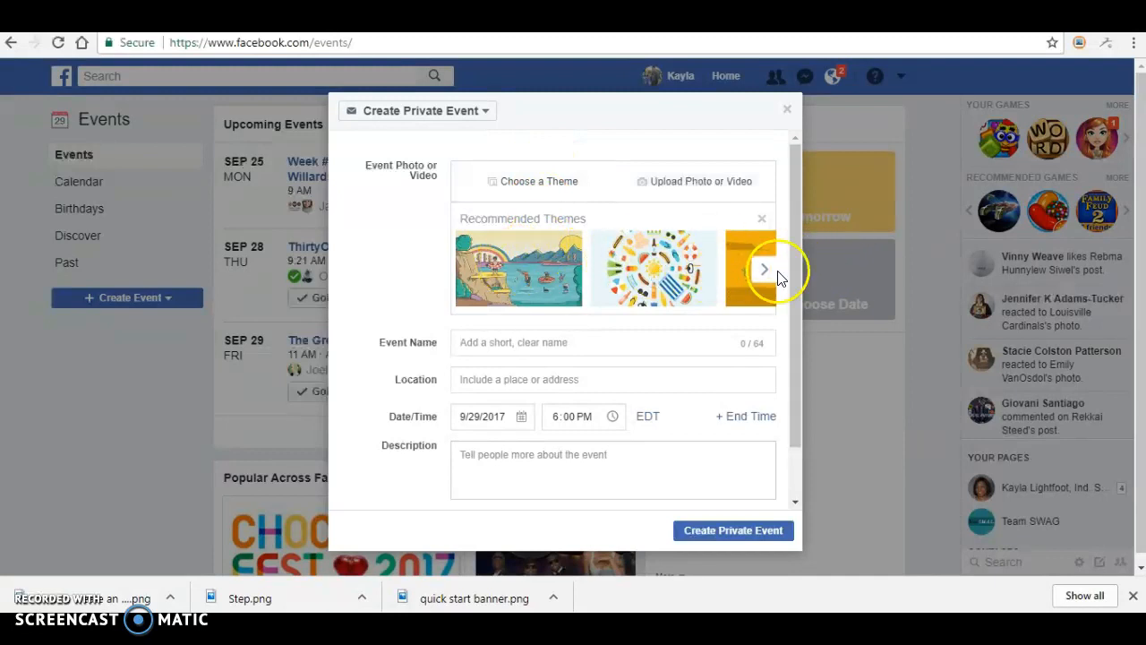
left_click(763, 268)
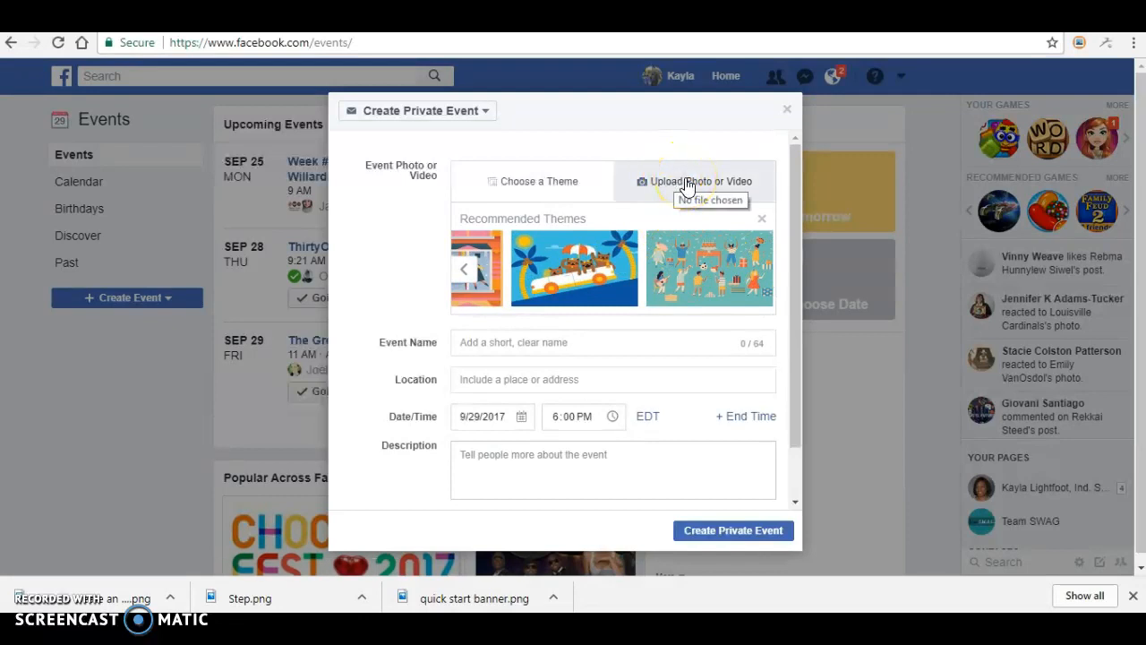
Upload the banner image from the fall winter 2017 folder as the event cover.
left_click(695, 181)
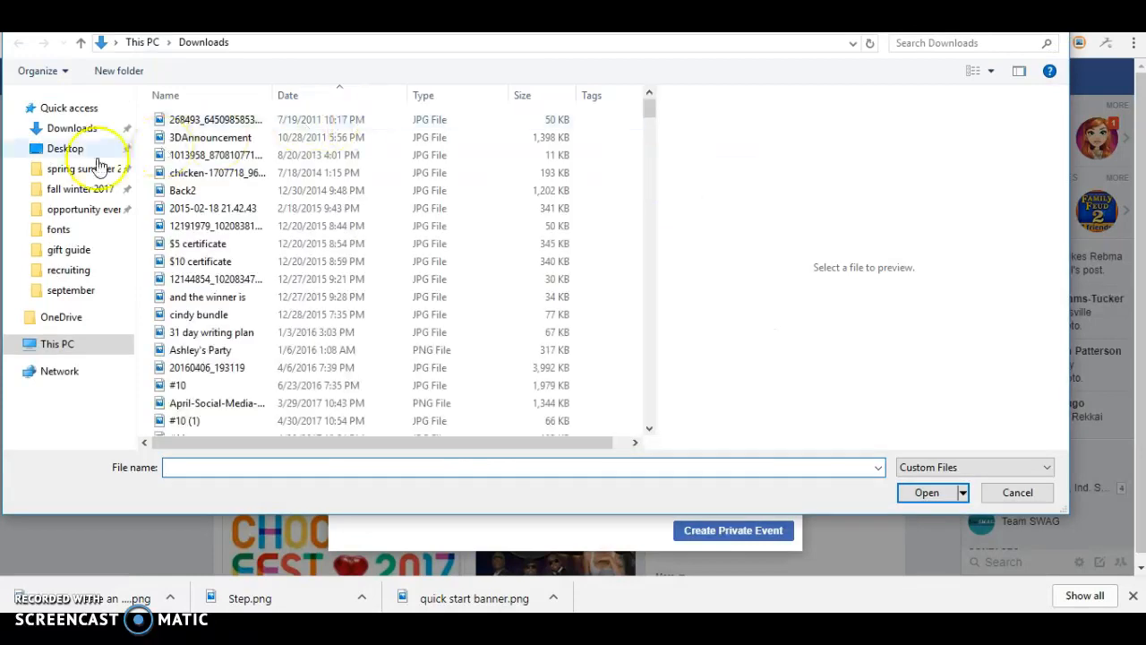
double_click(81, 190)
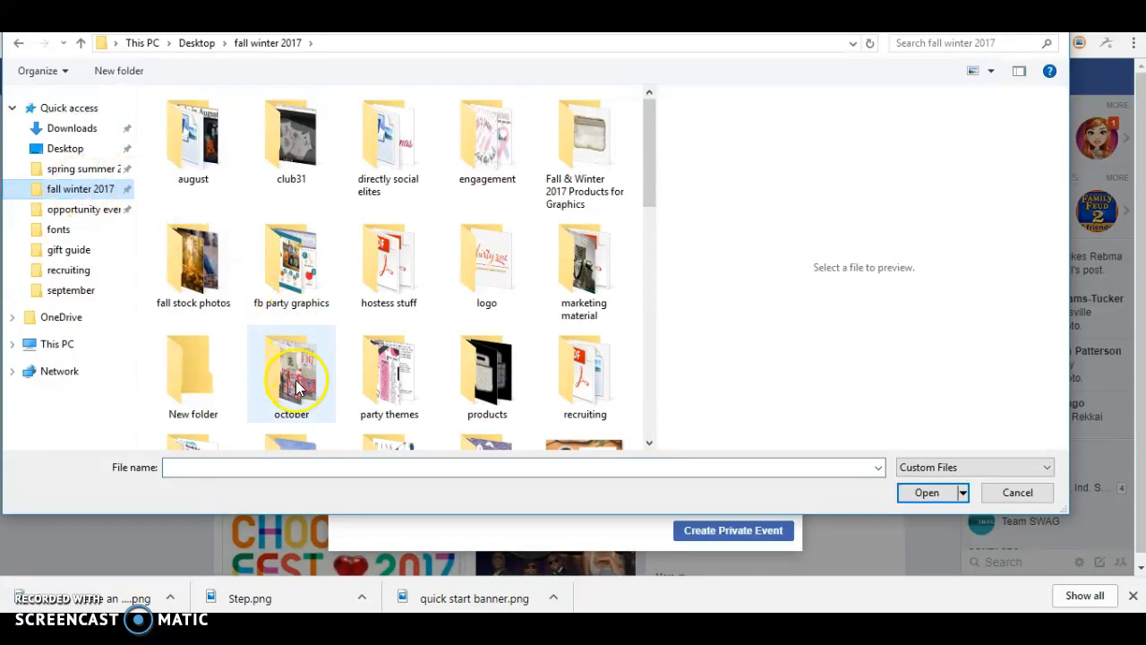
scroll("down", 3)
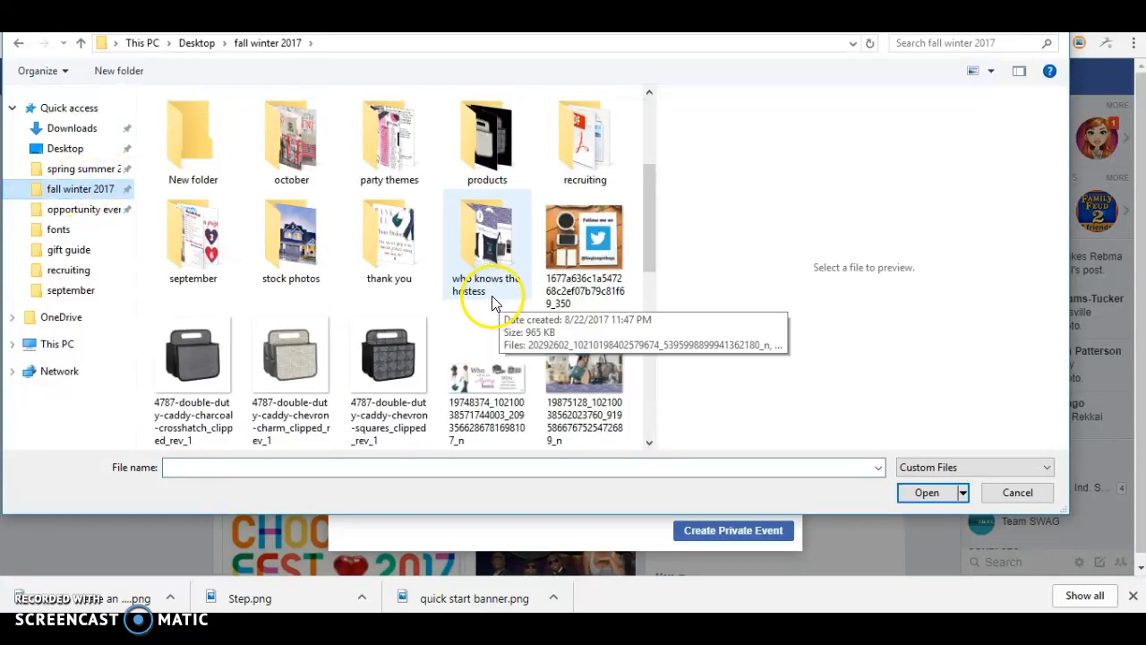
double_click(193, 233)
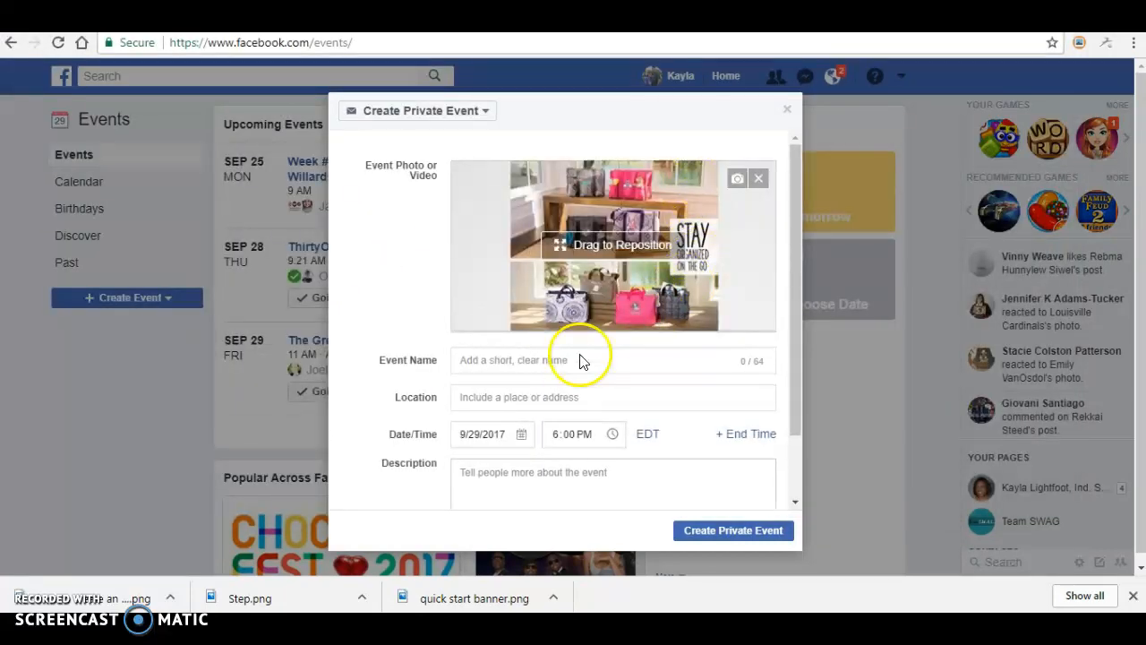
Name the event 'Fall in Love with 31' and set its location to plain 'online'.
left_click(612, 360)
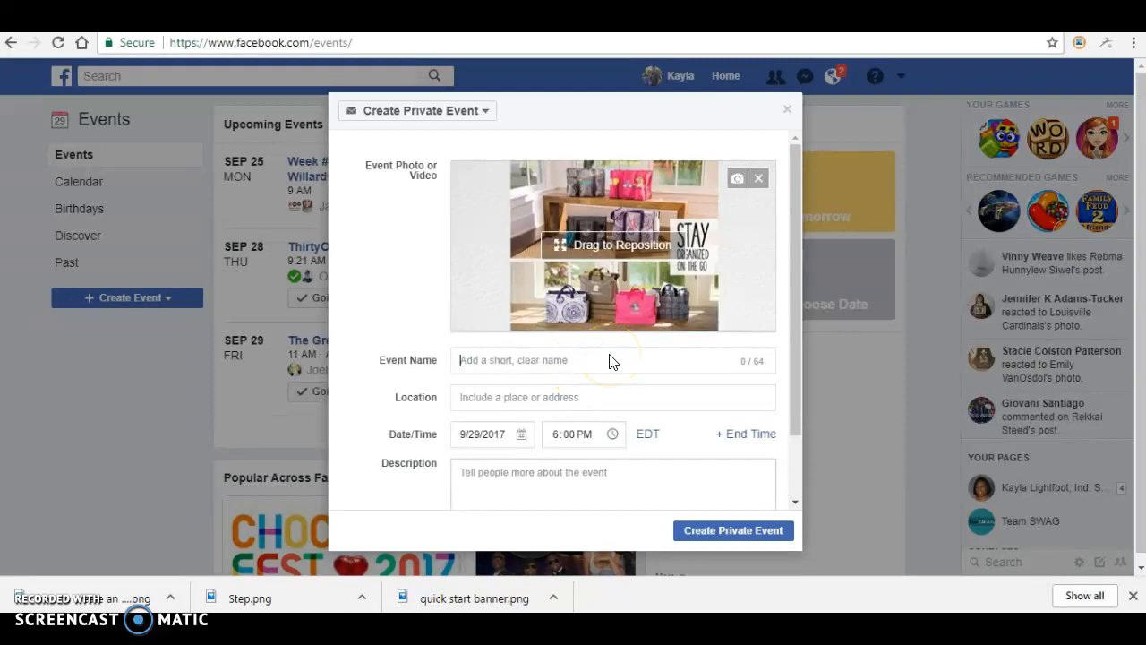
type("Fall in")
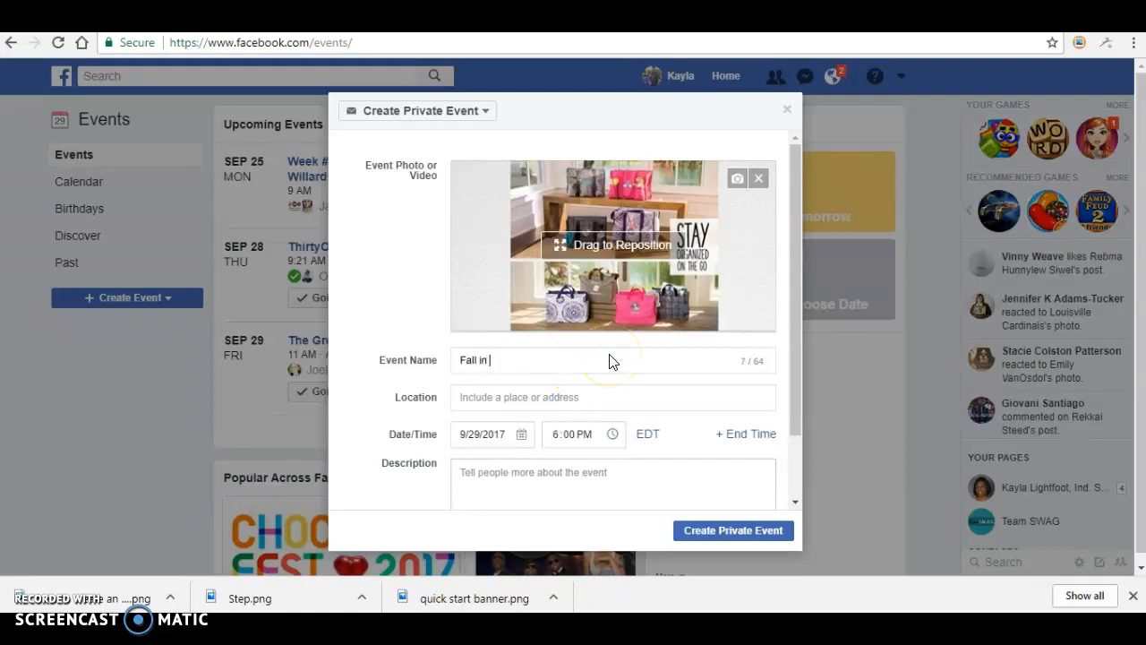
type("Love with")
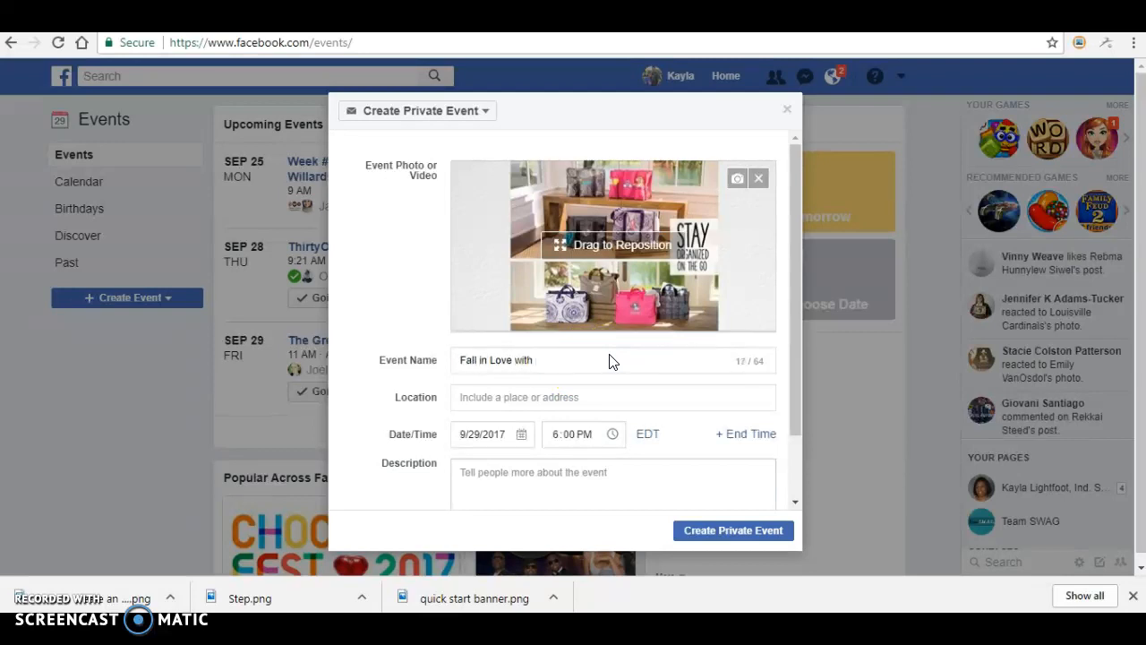
type("31")
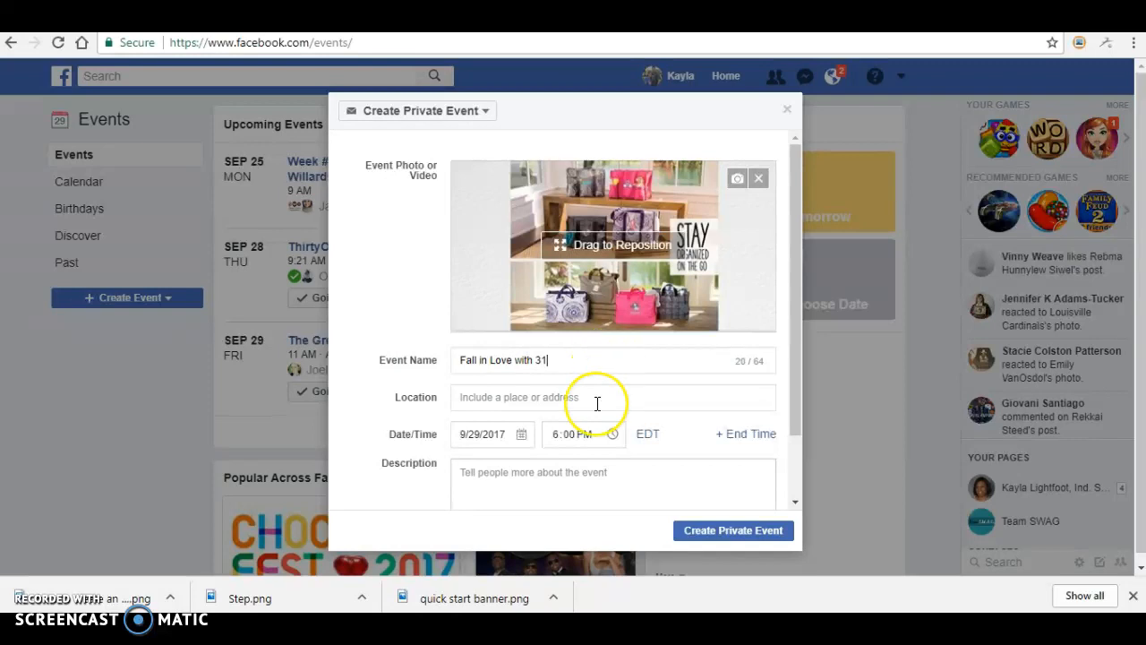
type("online")
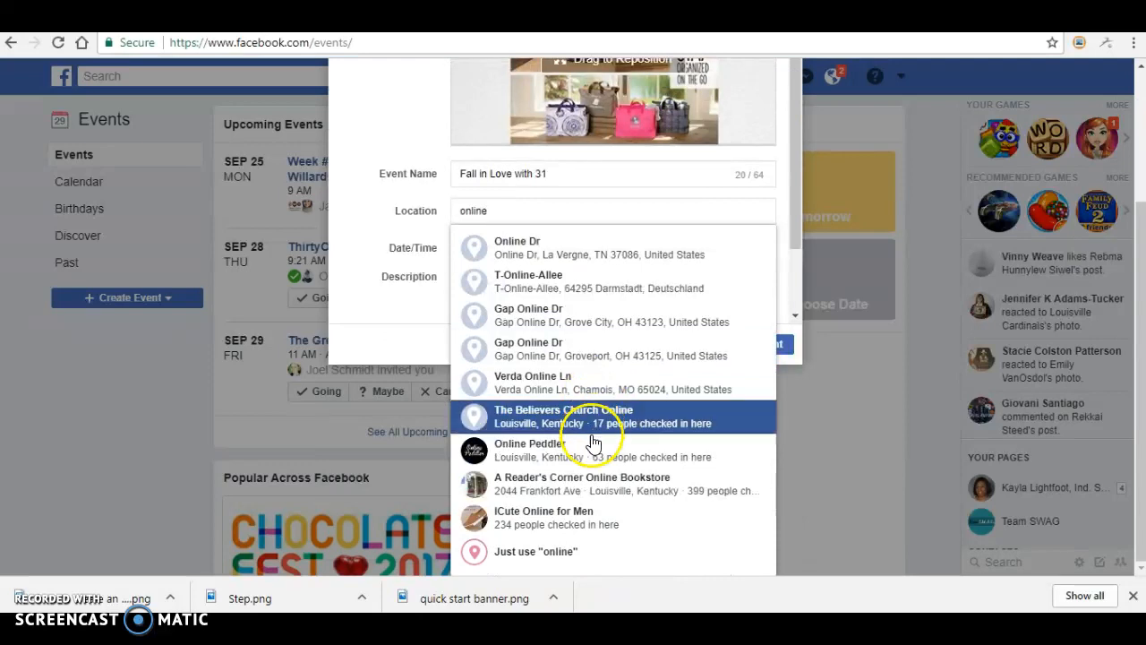
left_click(534, 552)
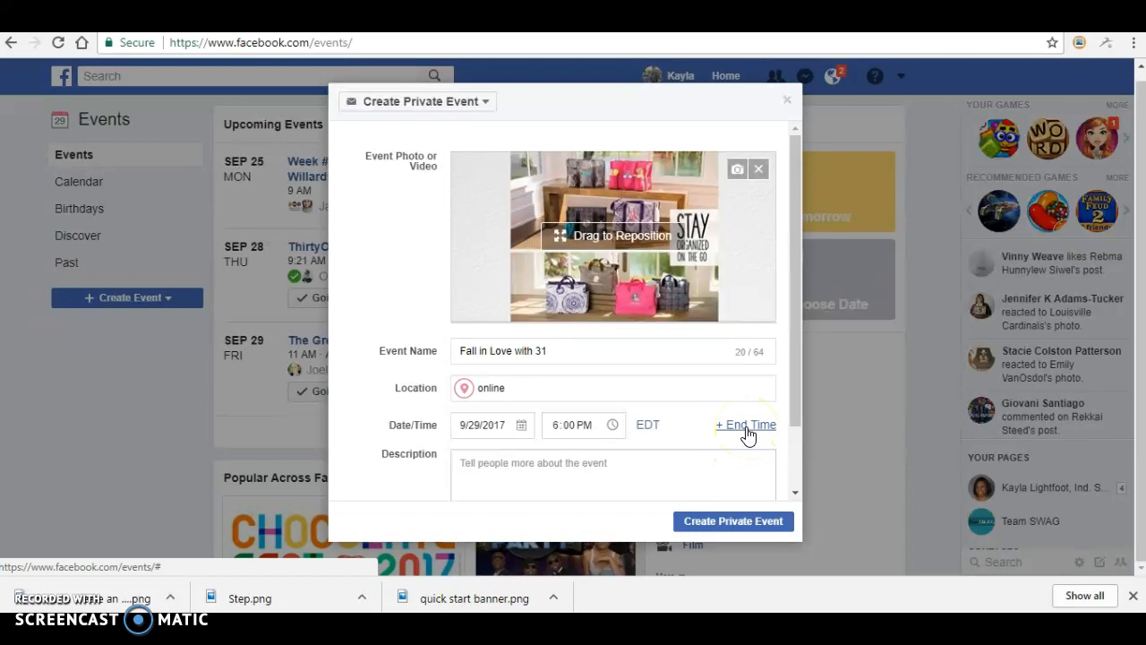
mouse_move(745, 429)
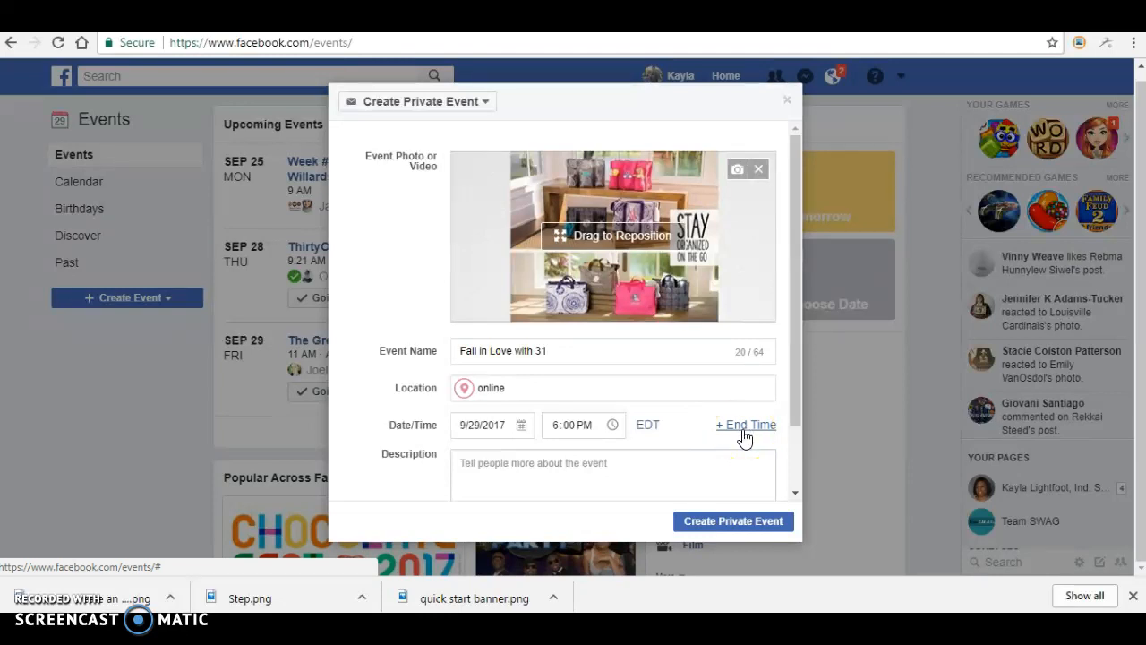
mouse_move(746, 426)
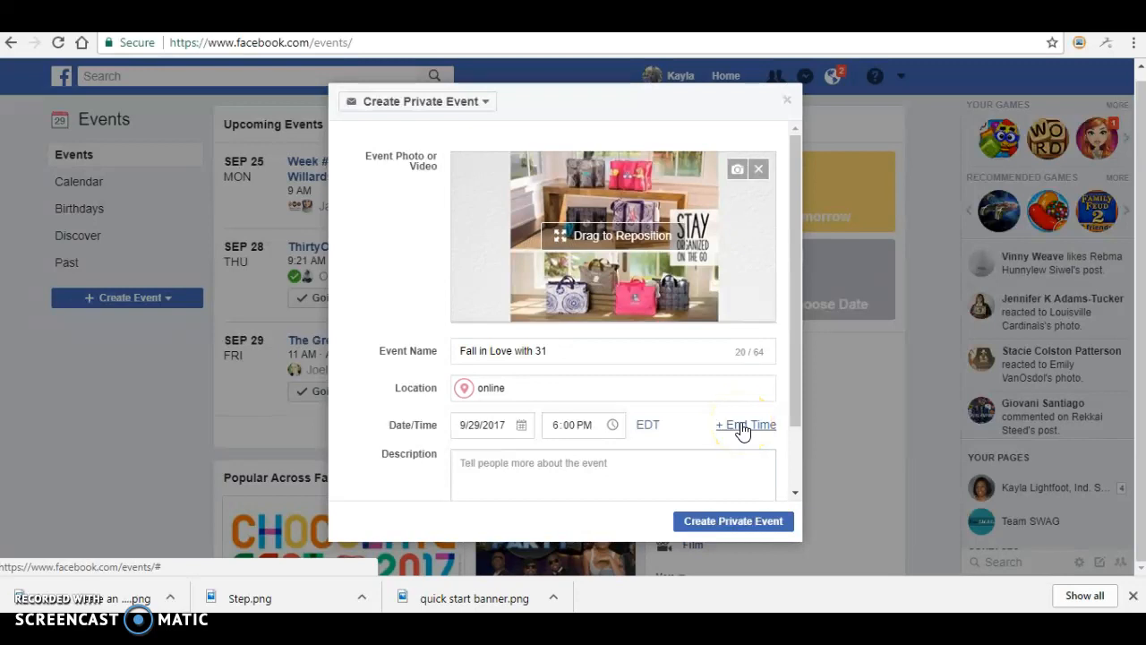
Add a 10/6/2017 end date, allow guests to invite friends, and create the private event.
left_click(745, 423)
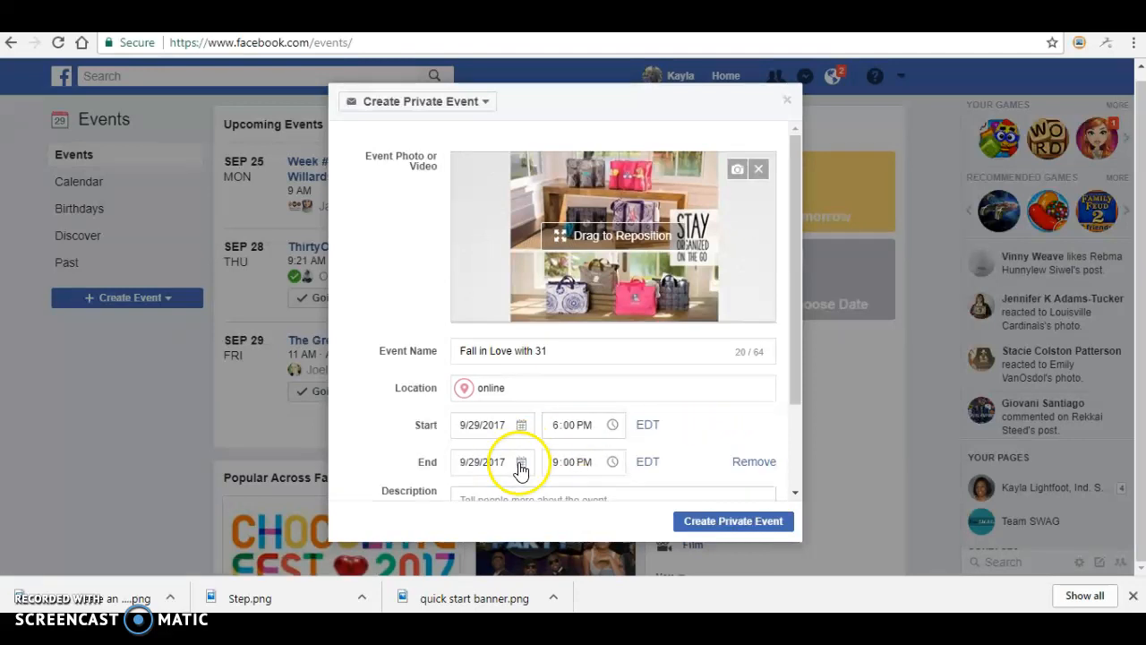
left_click(521, 462)
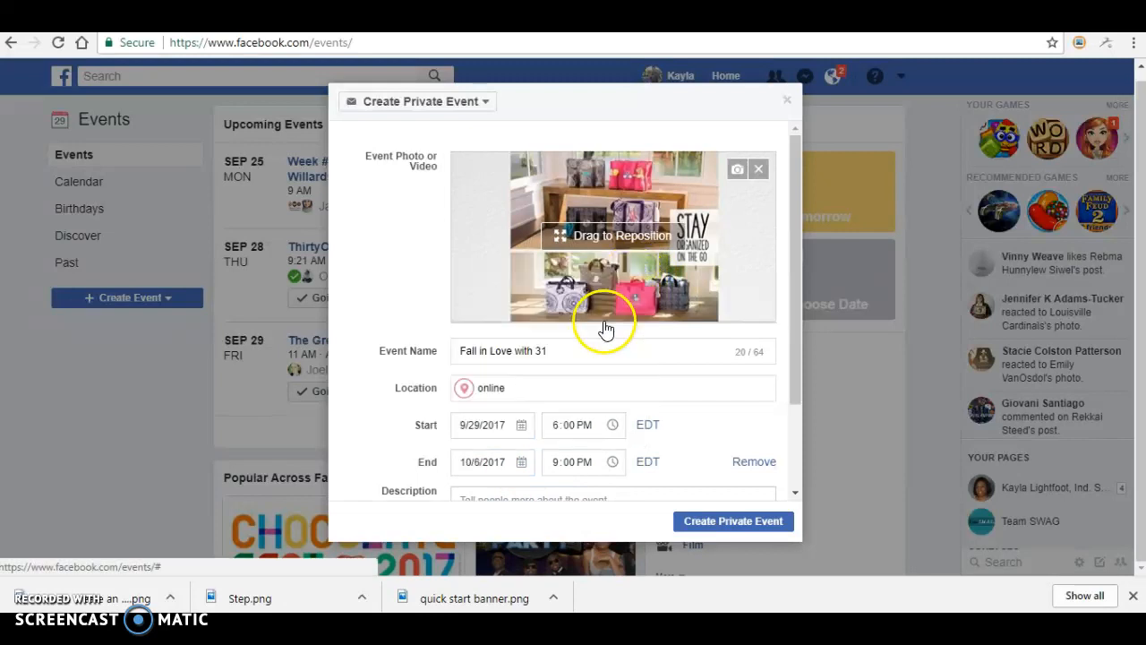
scroll("down", 3)
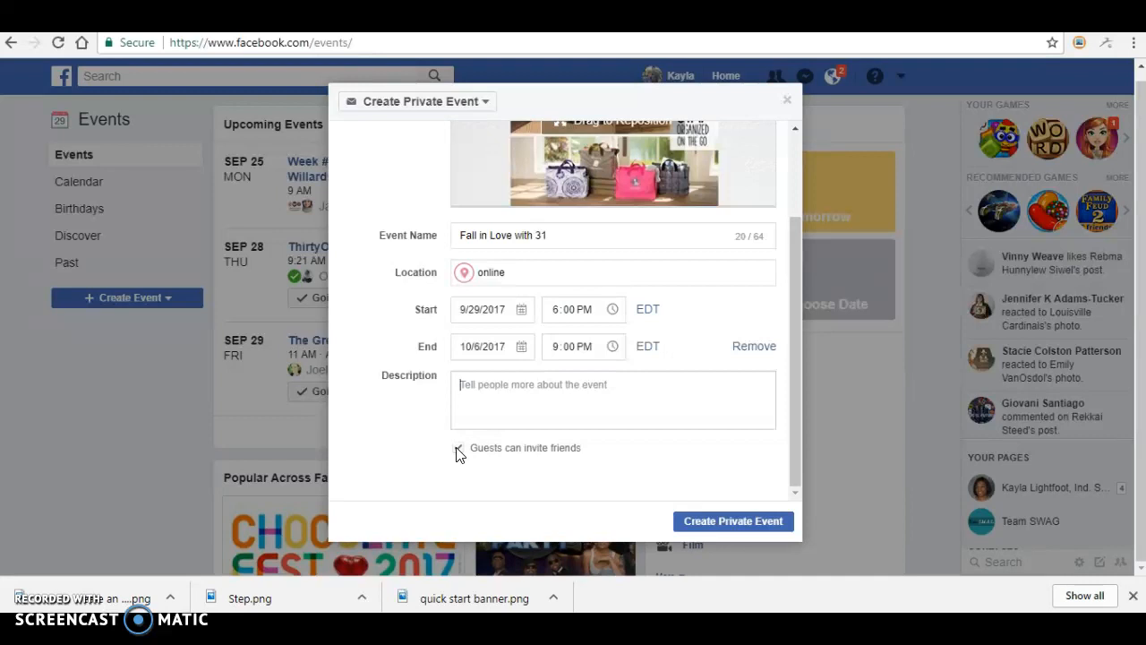
left_click(459, 448)
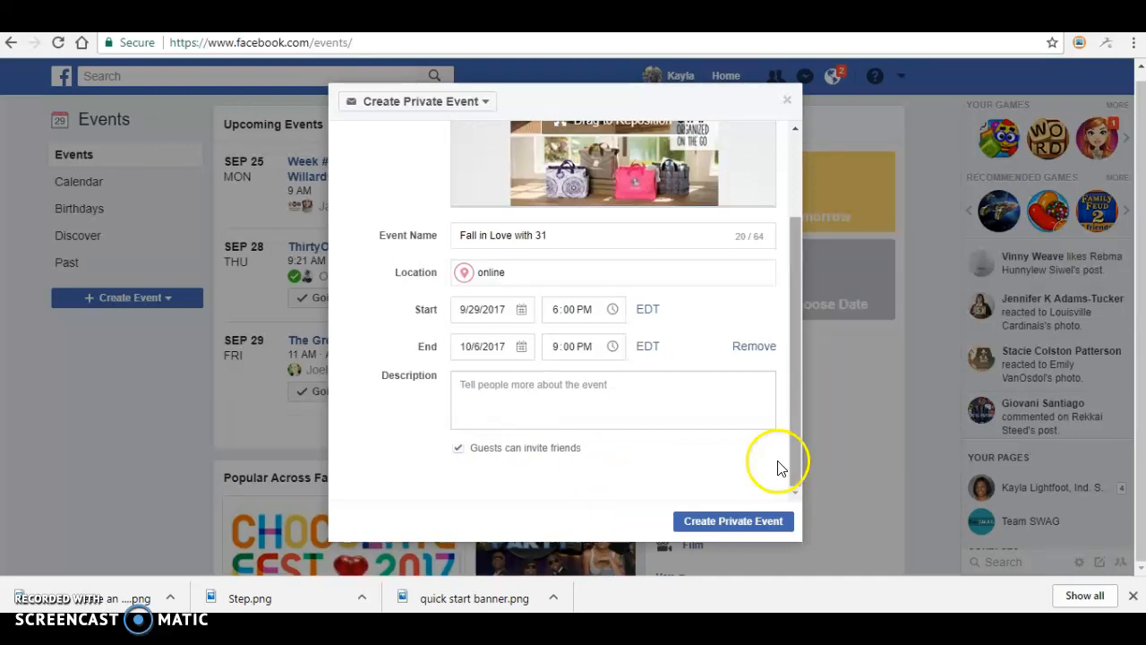
mouse_move(732, 521)
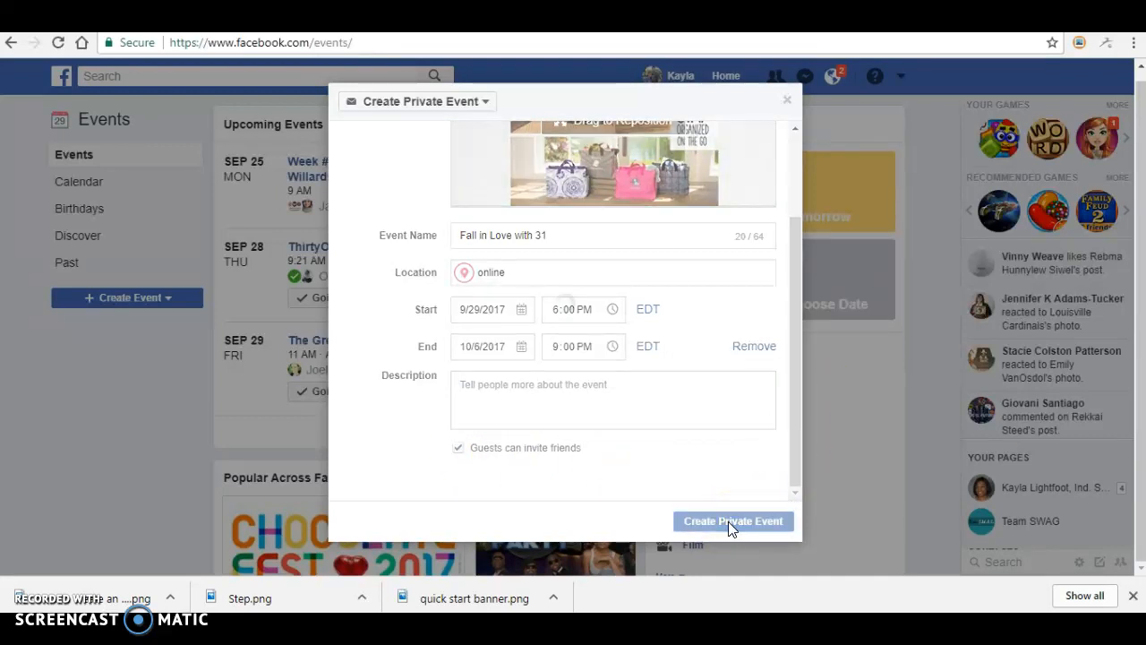
left_click(733, 519)
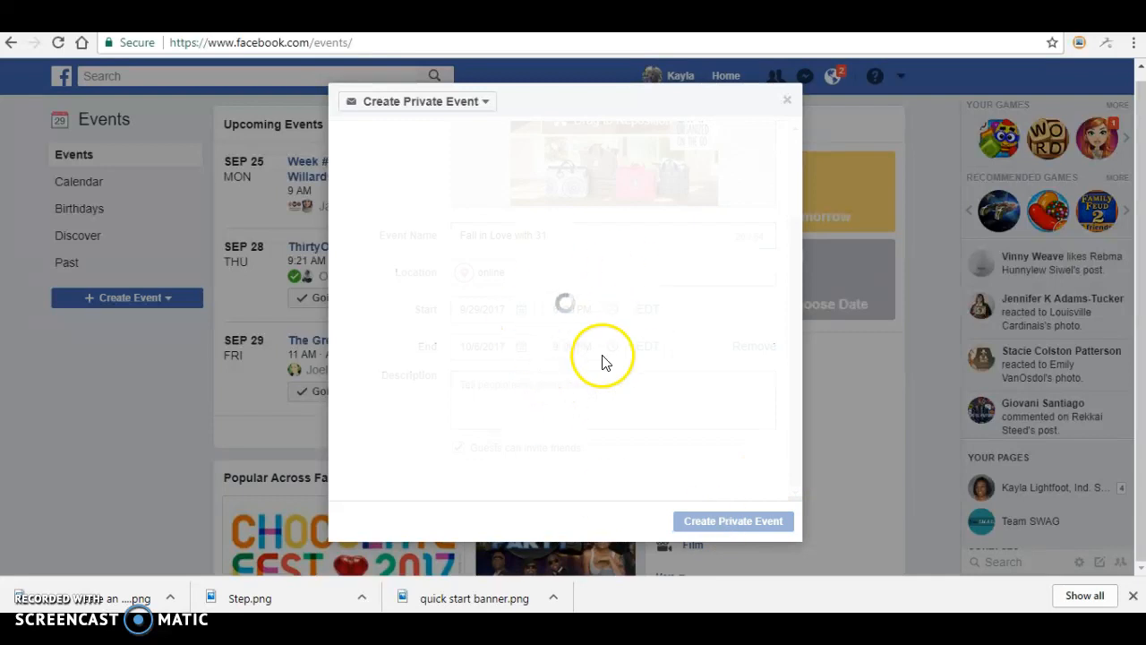
Review the newly created 'Fall in Love with 31' event page.
left_click(732, 519)
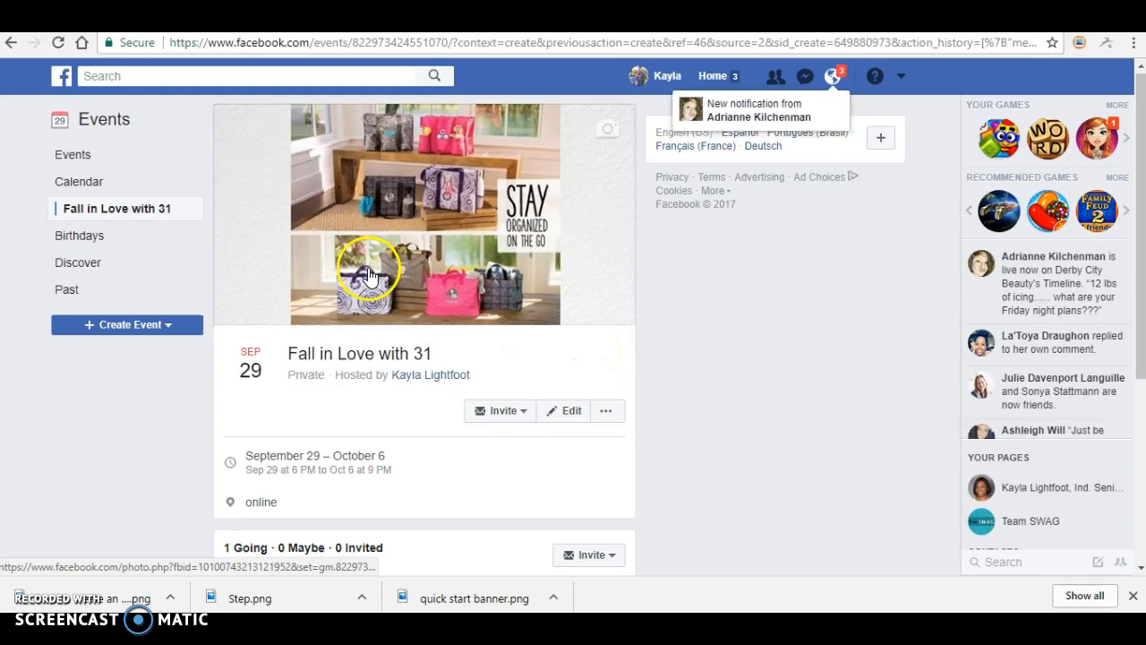
scroll("down", 3)
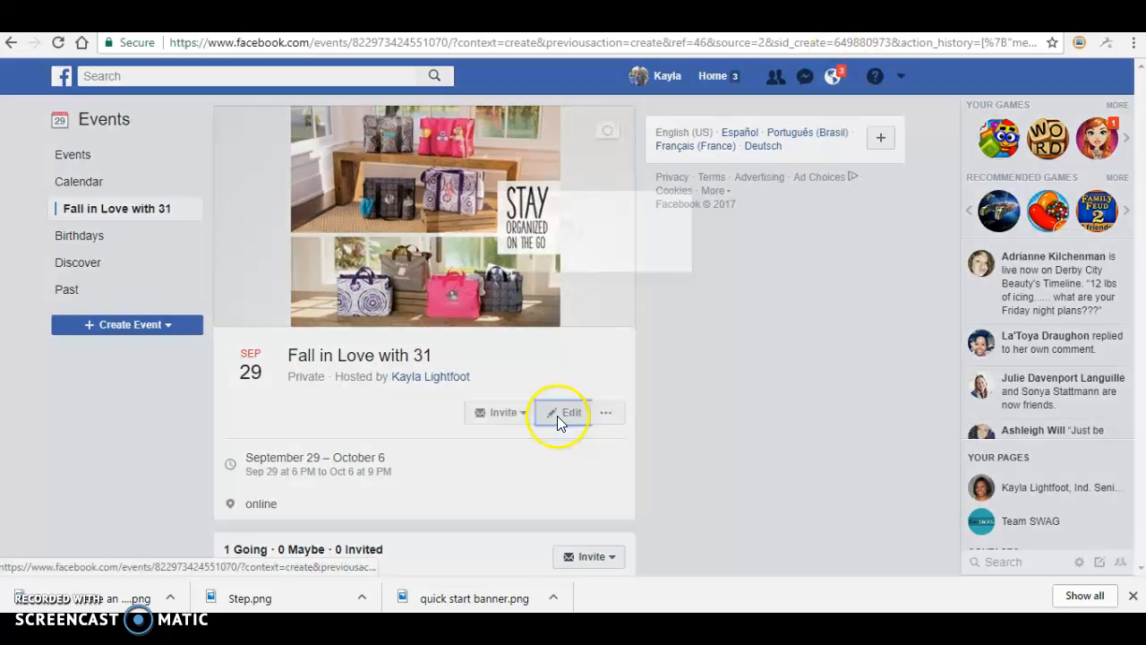
Edit the event and search 'christ' in Co-hosts to add a friend.
left_click(564, 412)
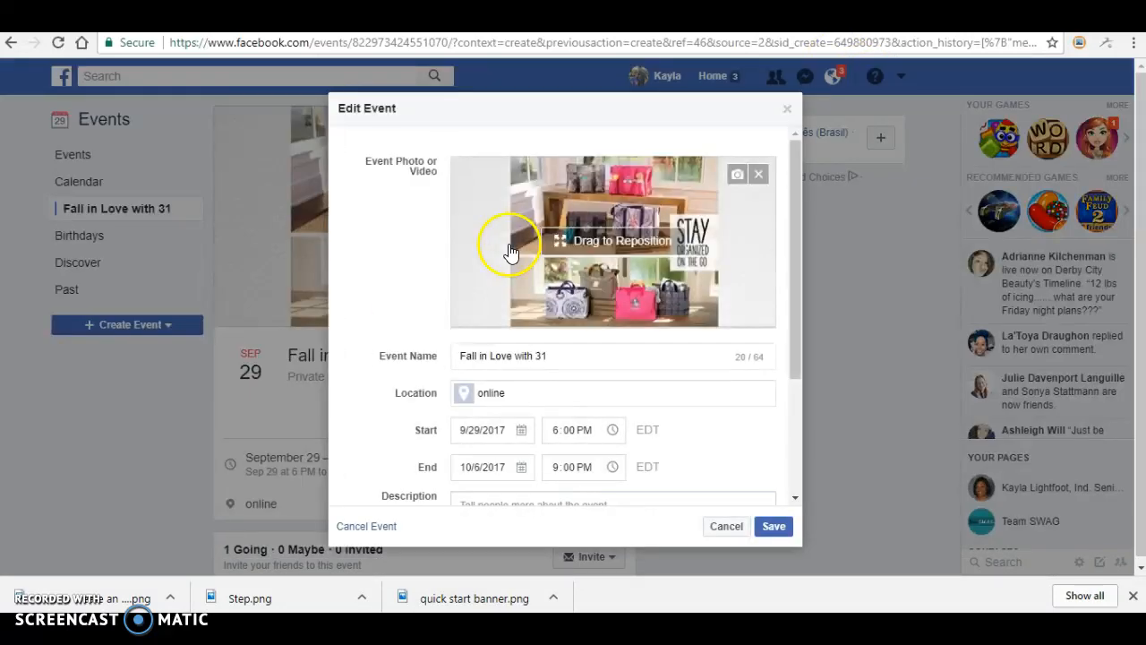
scroll("down", 3)
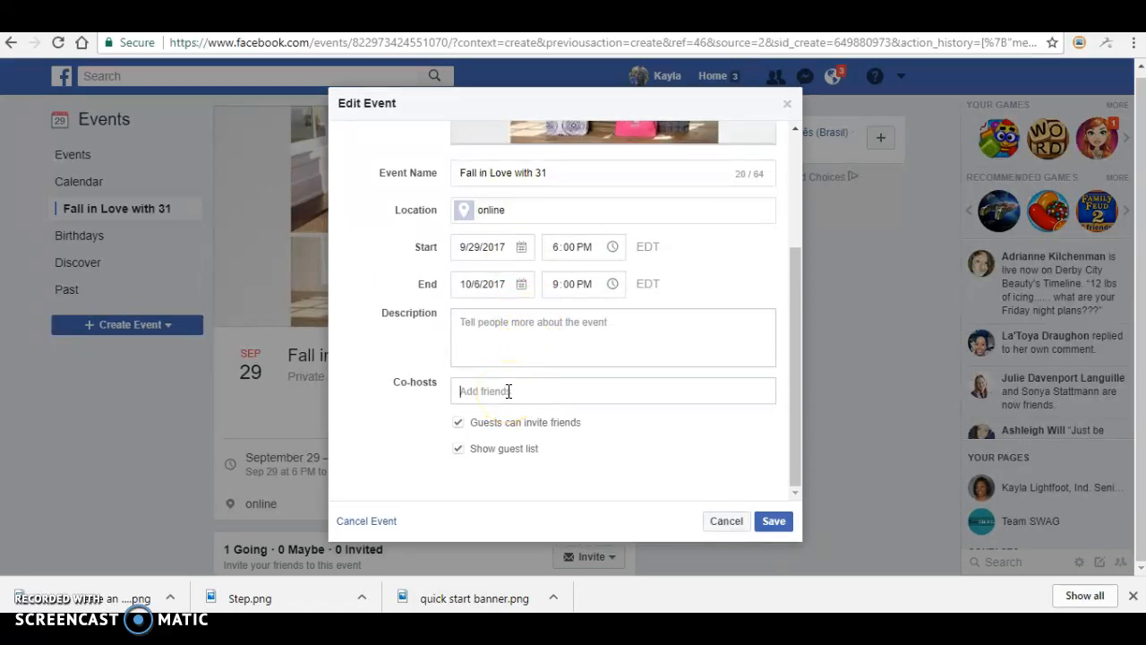
type("christ")
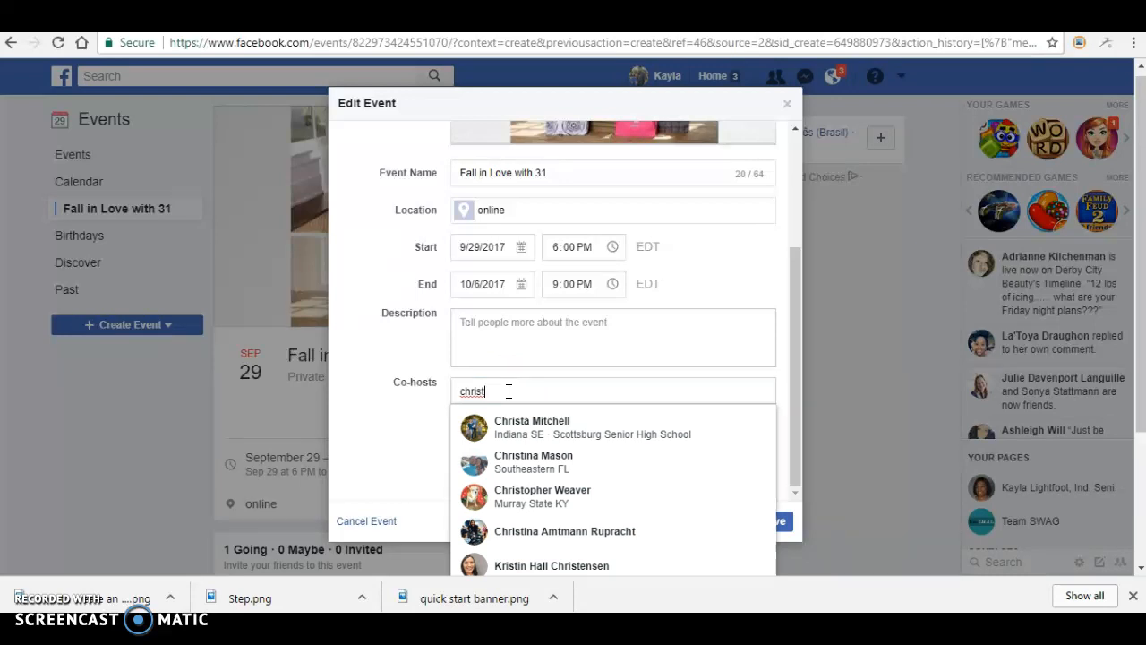
mouse_move(527, 426)
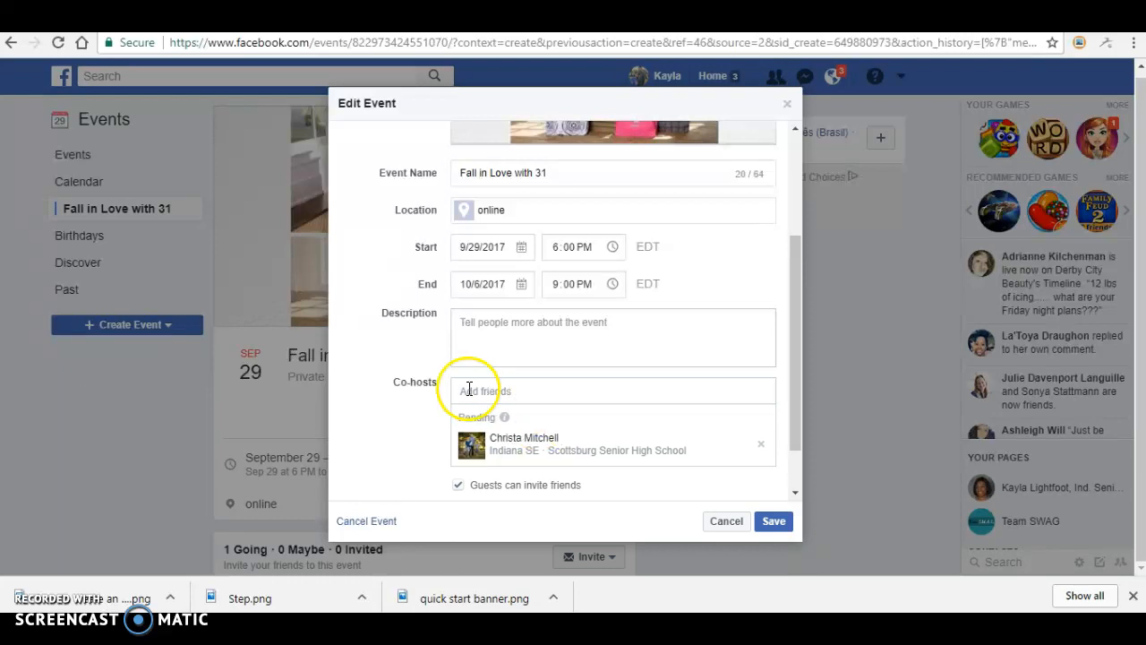
mouse_move(1089, 272)
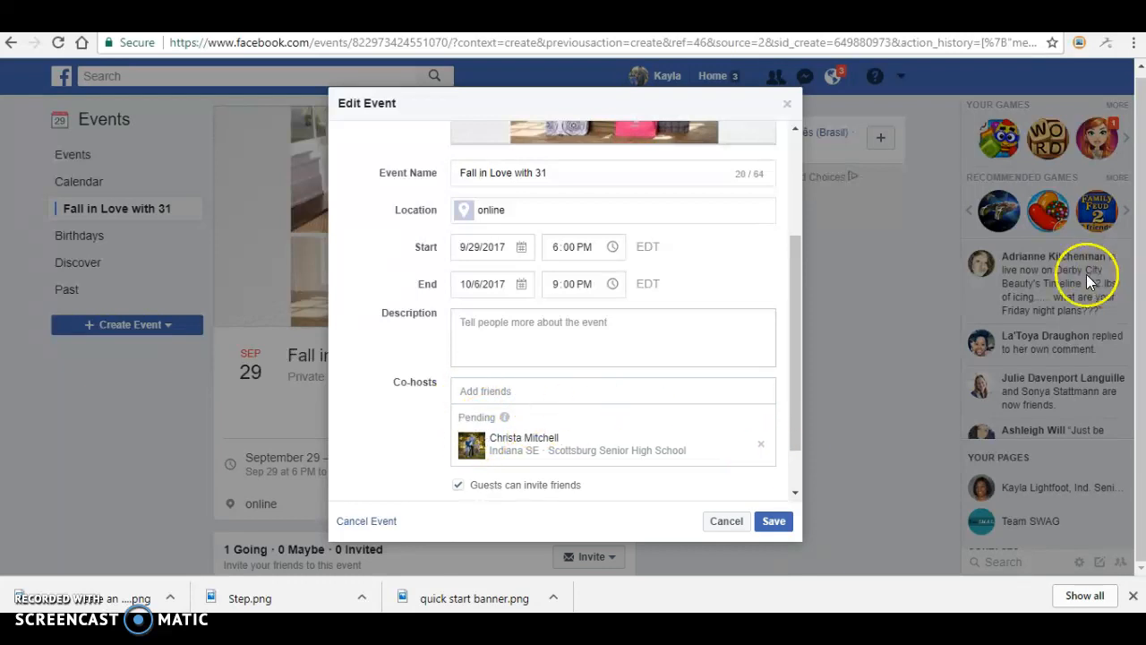